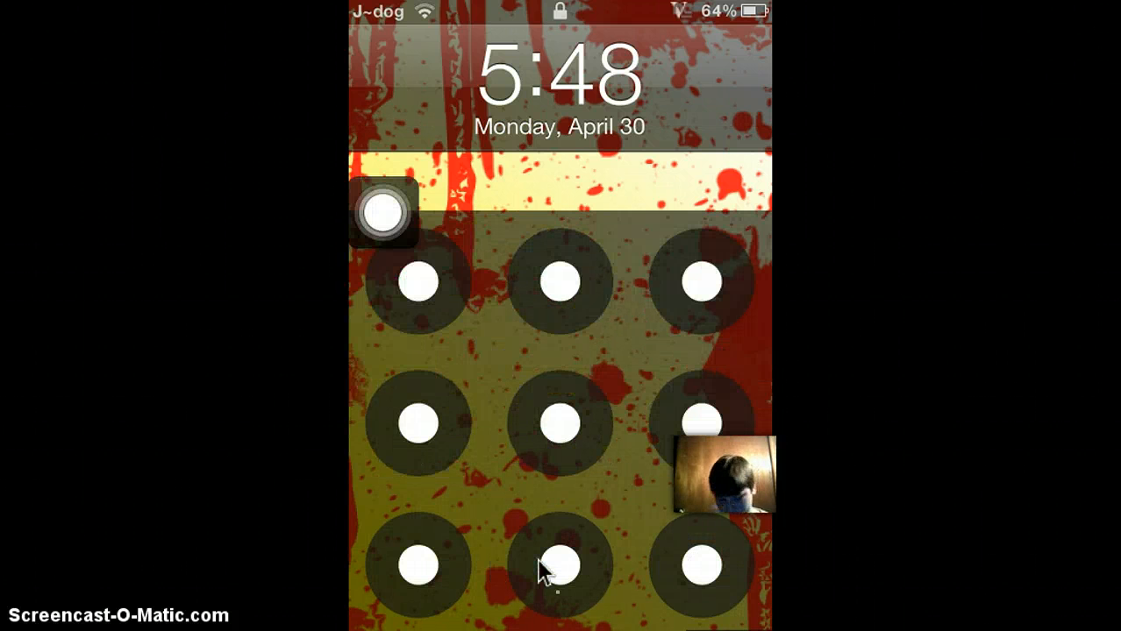
pyautogui.moveTo(561, 605)
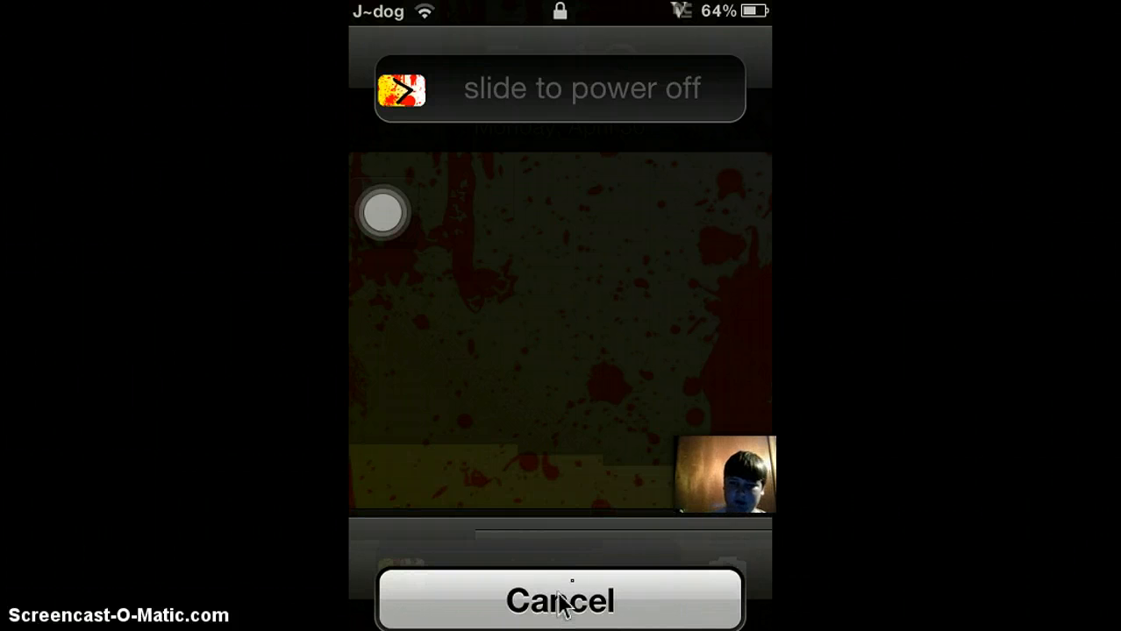
# Cancel the slide-to-power-off prompt so the iPod stays on
pyautogui.click(559, 600)
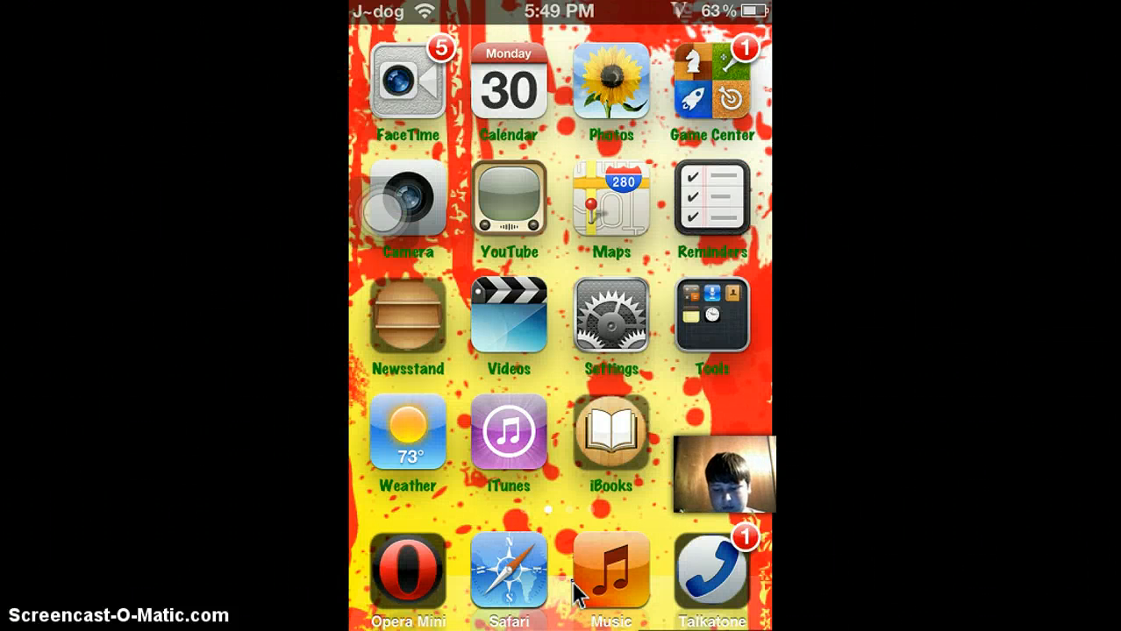
# Swipe across the home screen pages and launch Cydia
pyautogui.hscroll(-3)
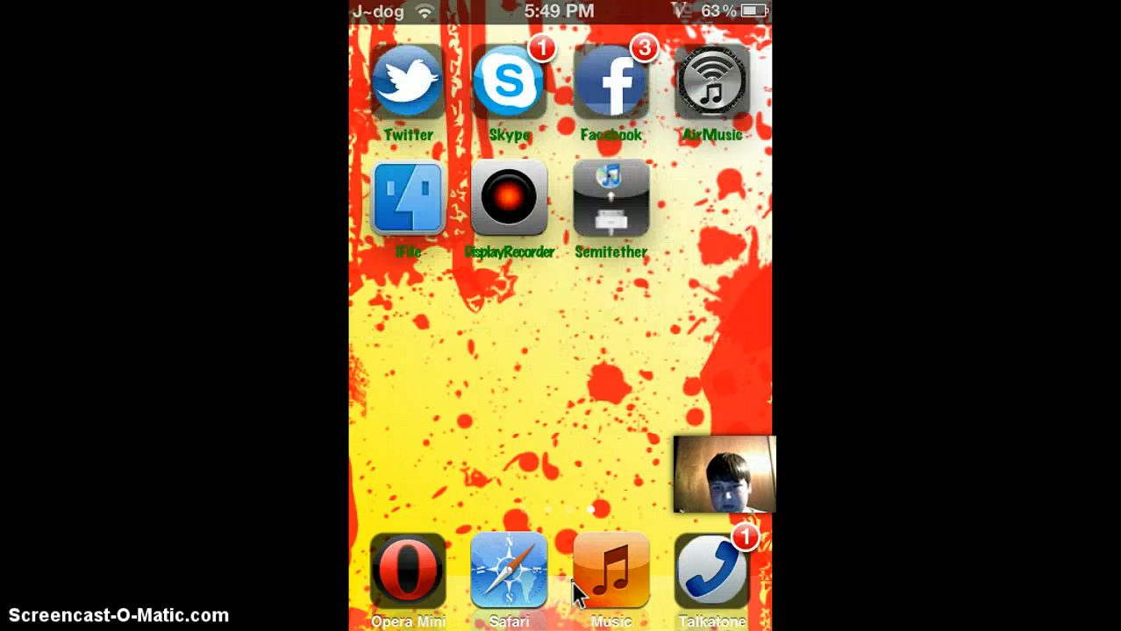
pyautogui.click(611, 196)
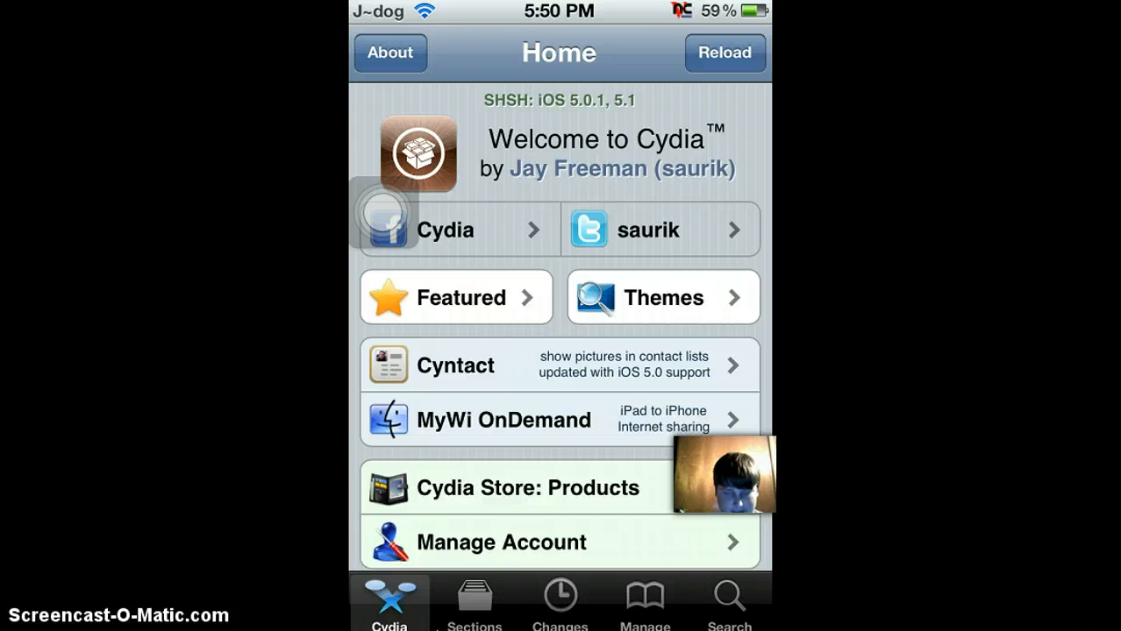
# From Cydia's installed packages, queue SemiTether for removal and confirm it
pyautogui.click(645, 603)
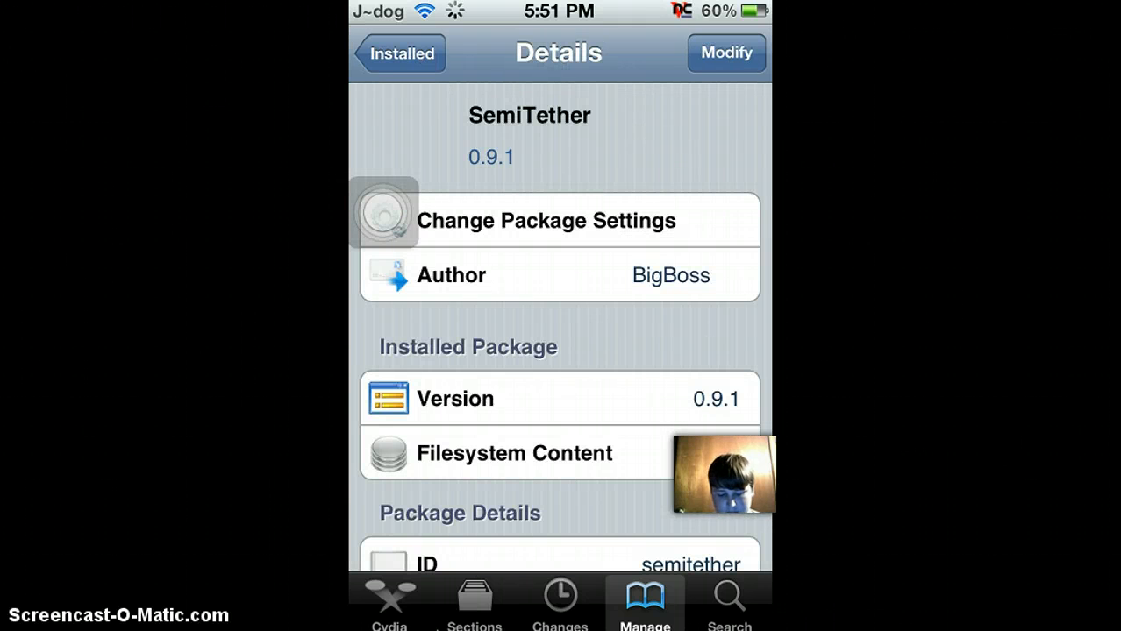
pyautogui.click(726, 53)
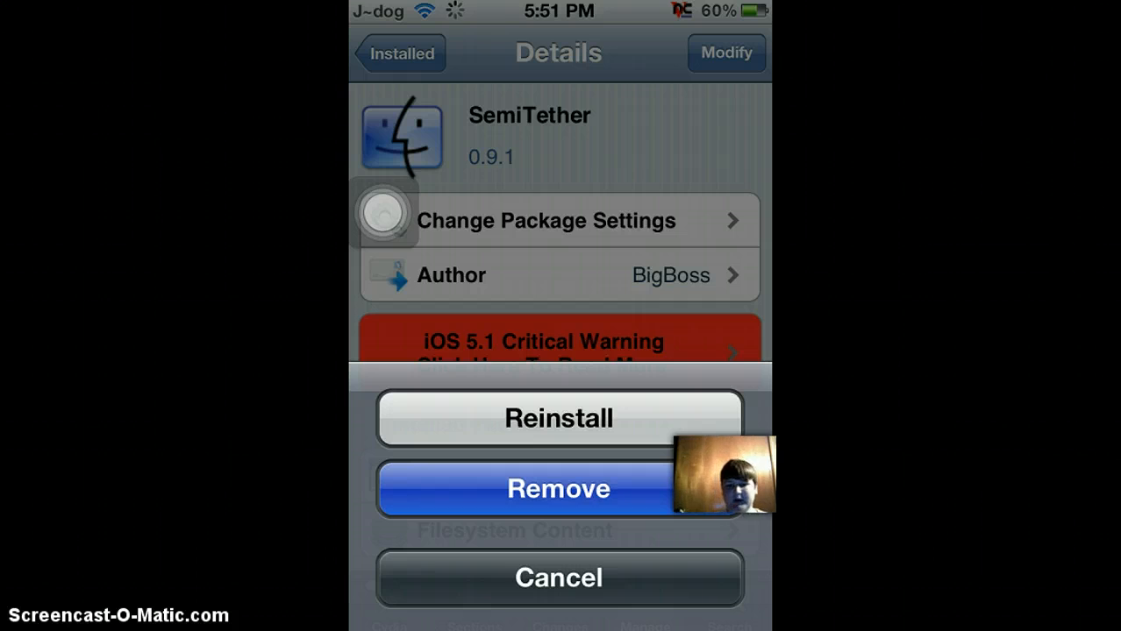
pyautogui.click(557, 487)
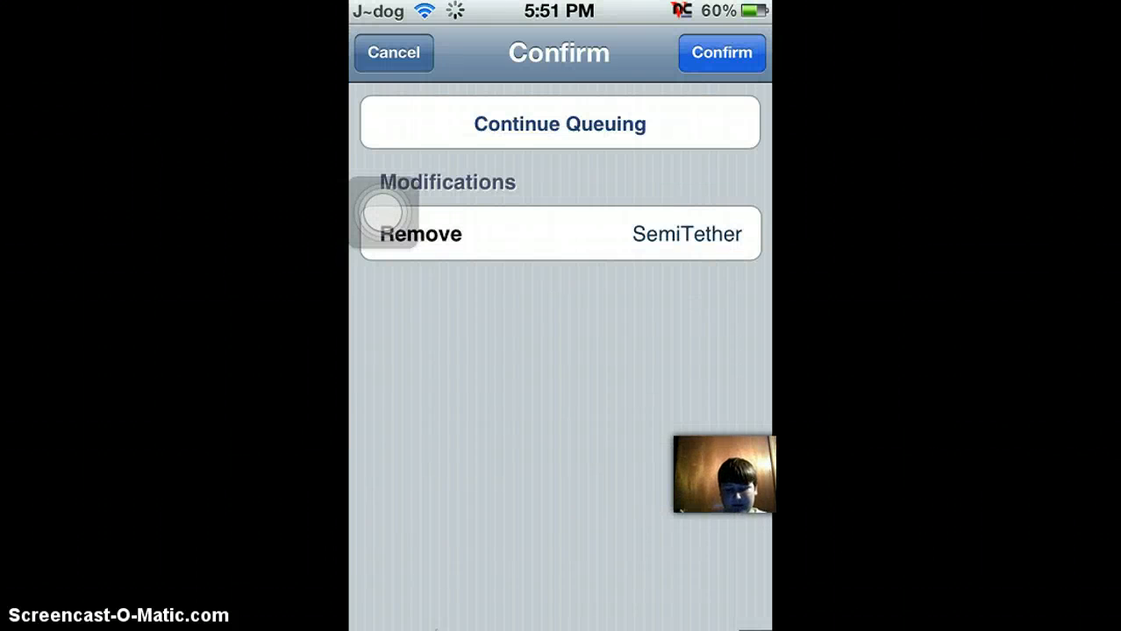
pyautogui.click(721, 53)
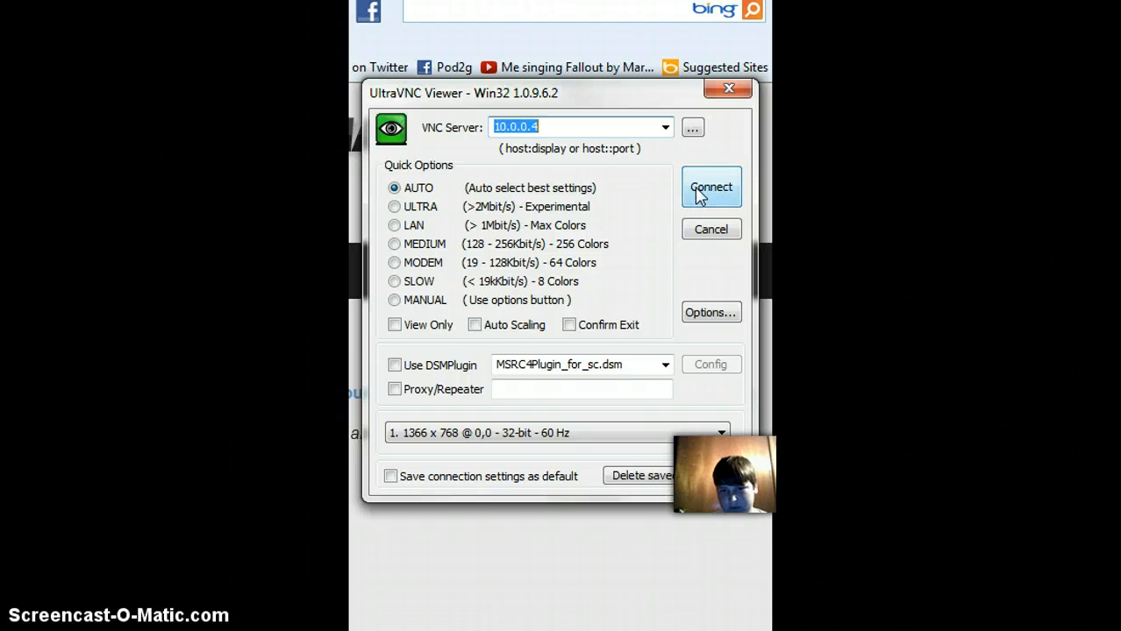
# Connect the VNC viewer to the iPod at 10.0.0.4, retrying once
pyautogui.click(718, 431)
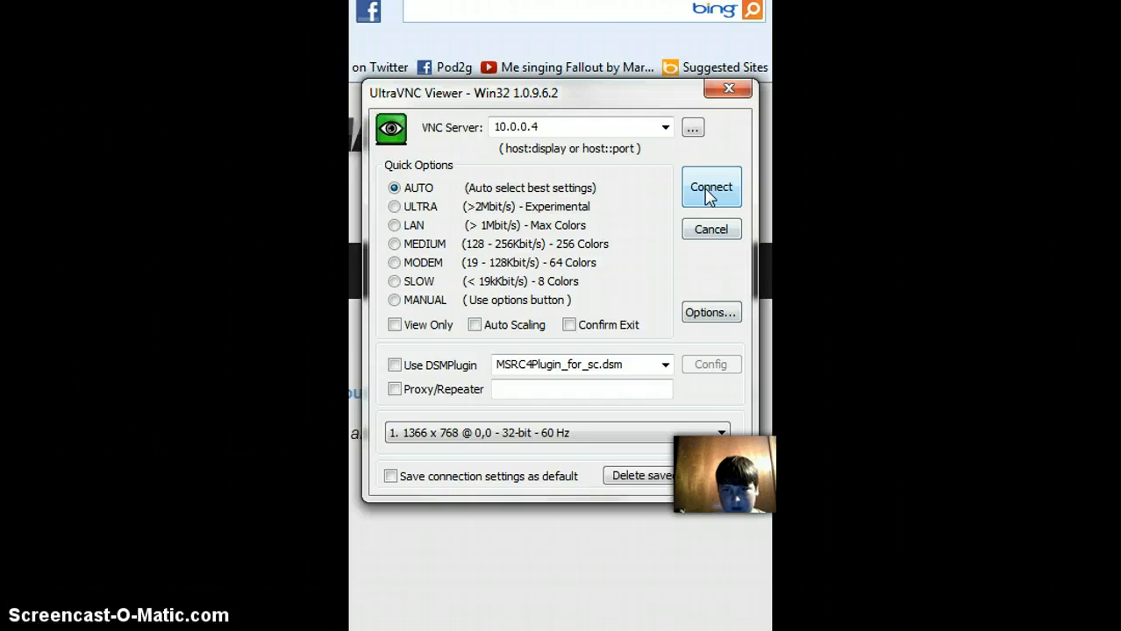
pyautogui.click(710, 186)
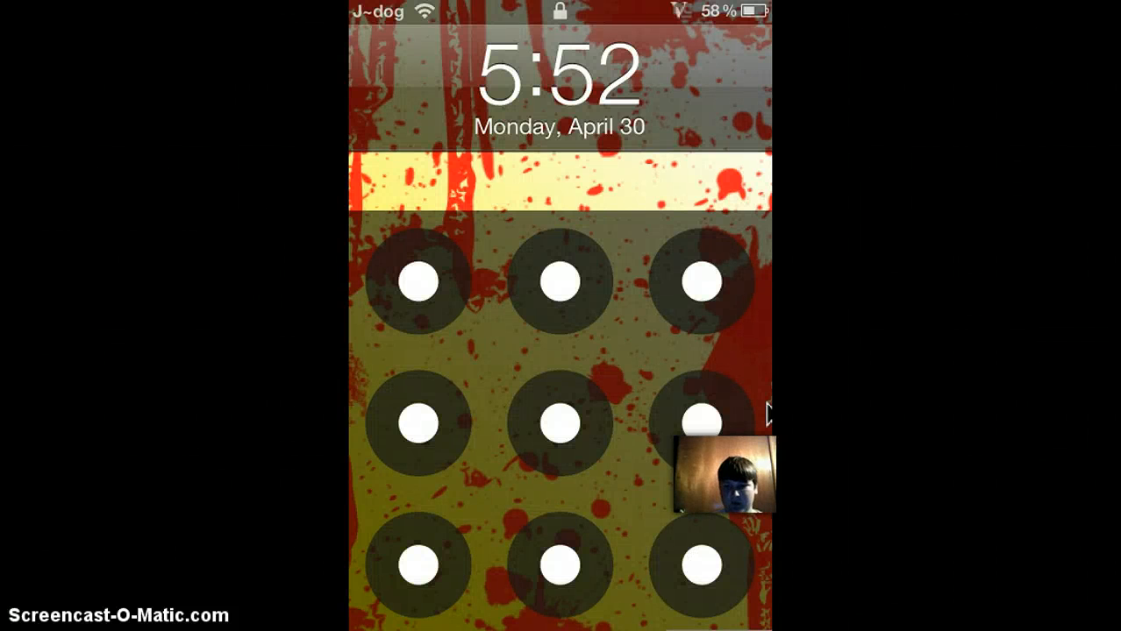
# Draw the unlock pattern and launch Safari from the dock
pyautogui.moveTo(562, 281); pyautogui.dragTo(561, 564)
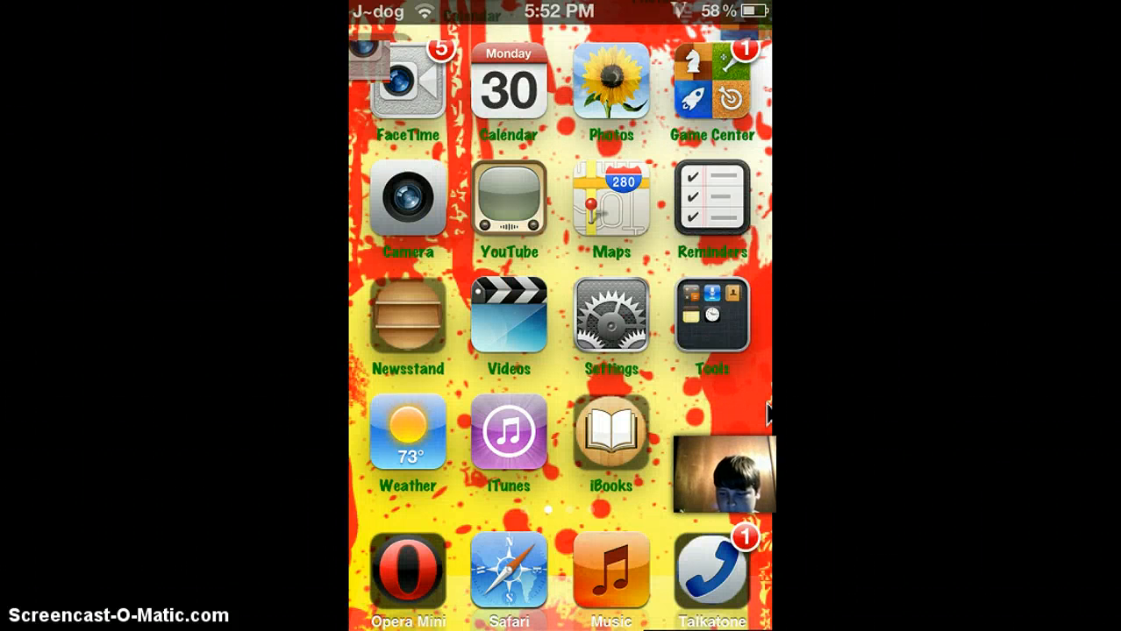
pyautogui.click(509, 575)
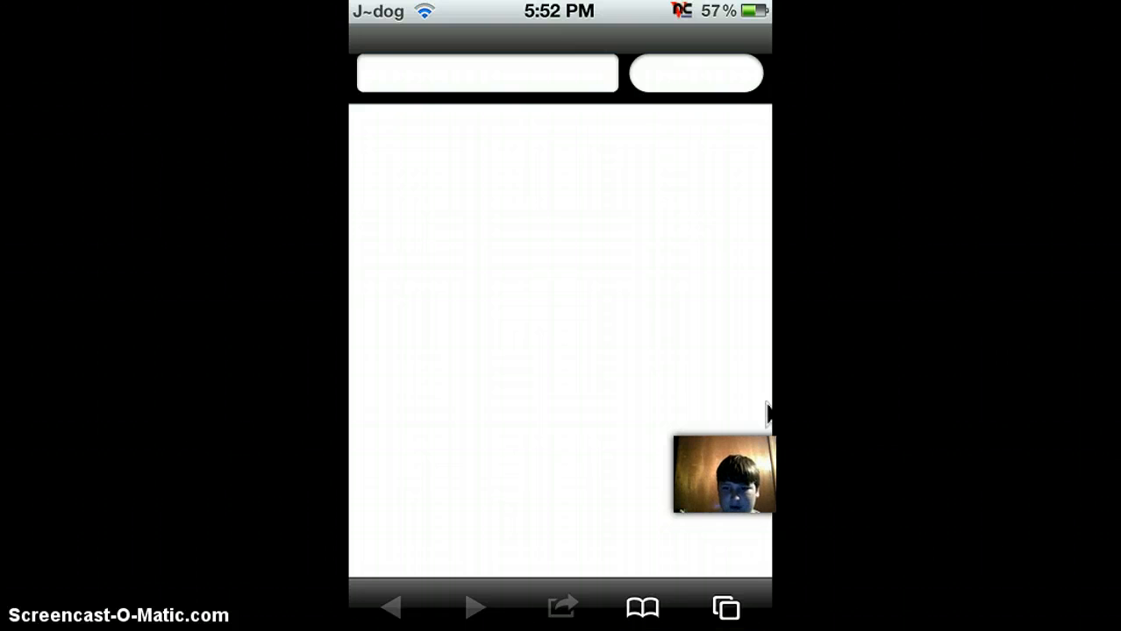
# Go to modmyi.com/mmi/ and let the developer portal page load
pyautogui.click(487, 74)
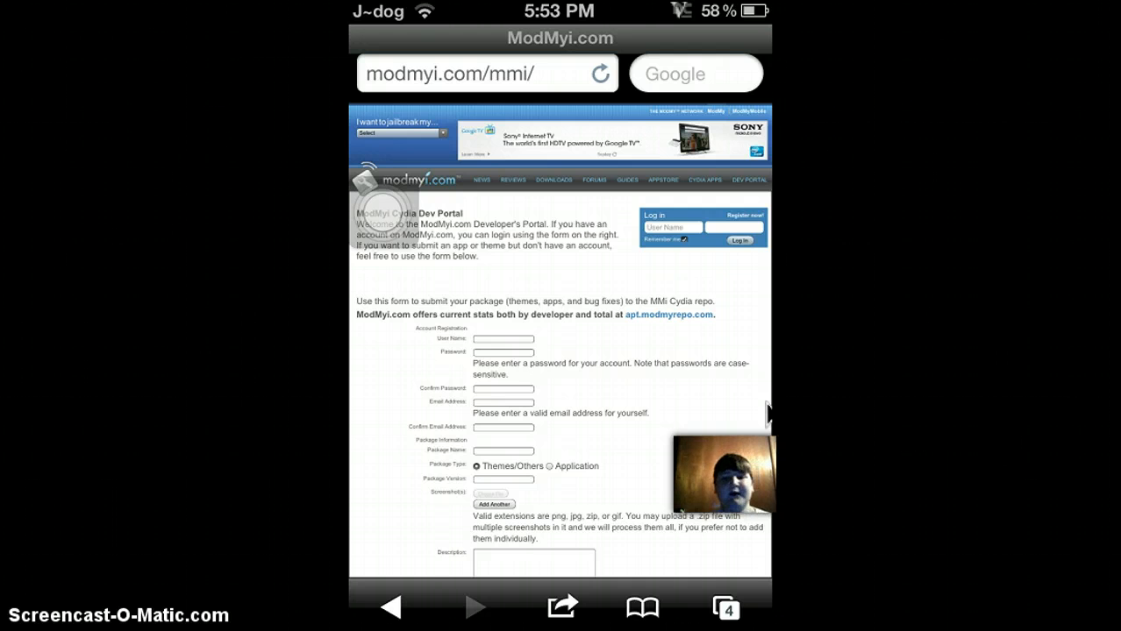
pyautogui.click(726, 606)
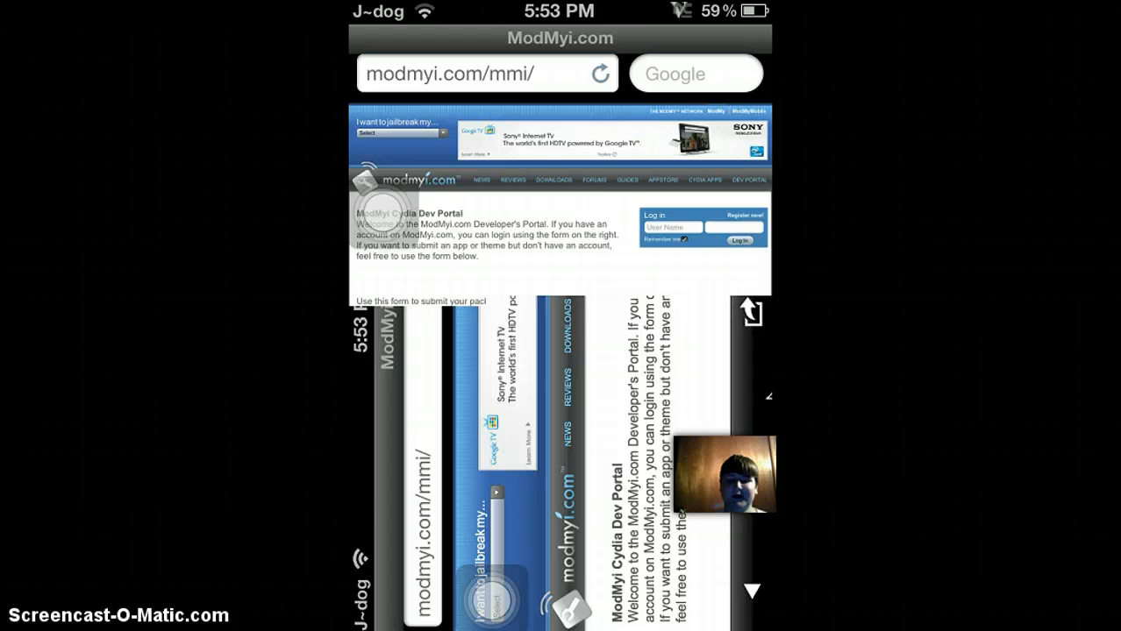